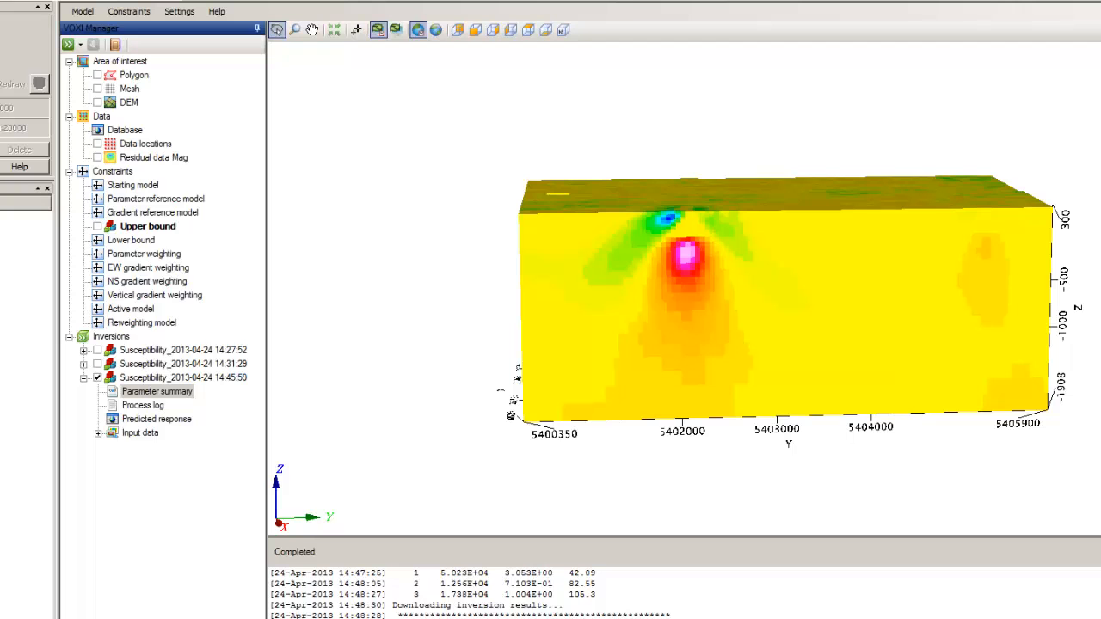
pyautogui.moveTo(308, 251)
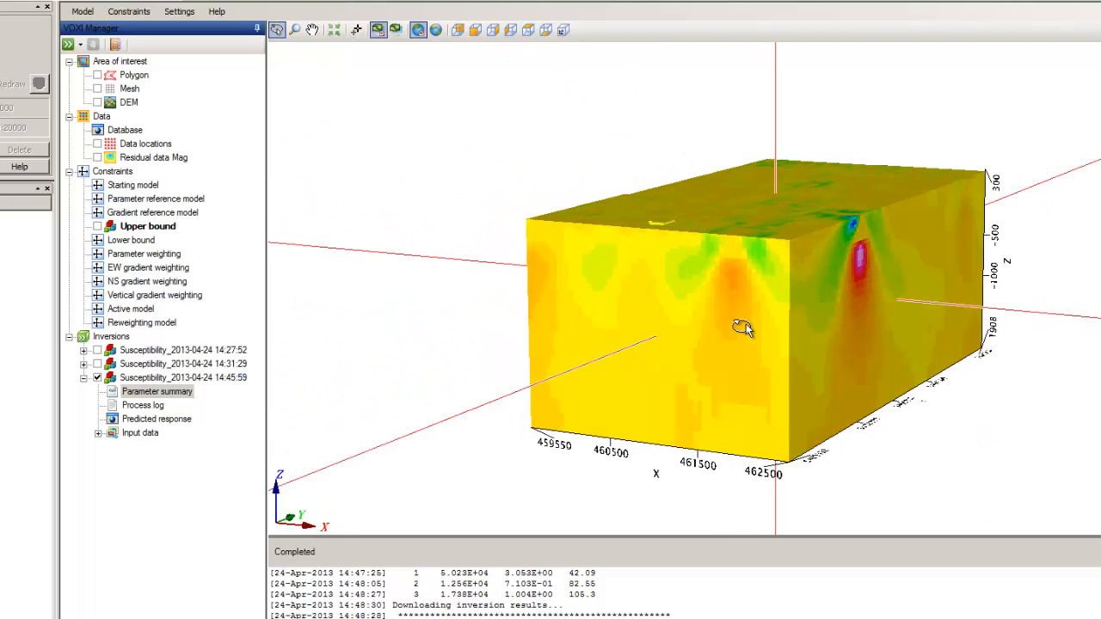
pyautogui.moveTo(744, 329); pyautogui.dragTo(522, 329)
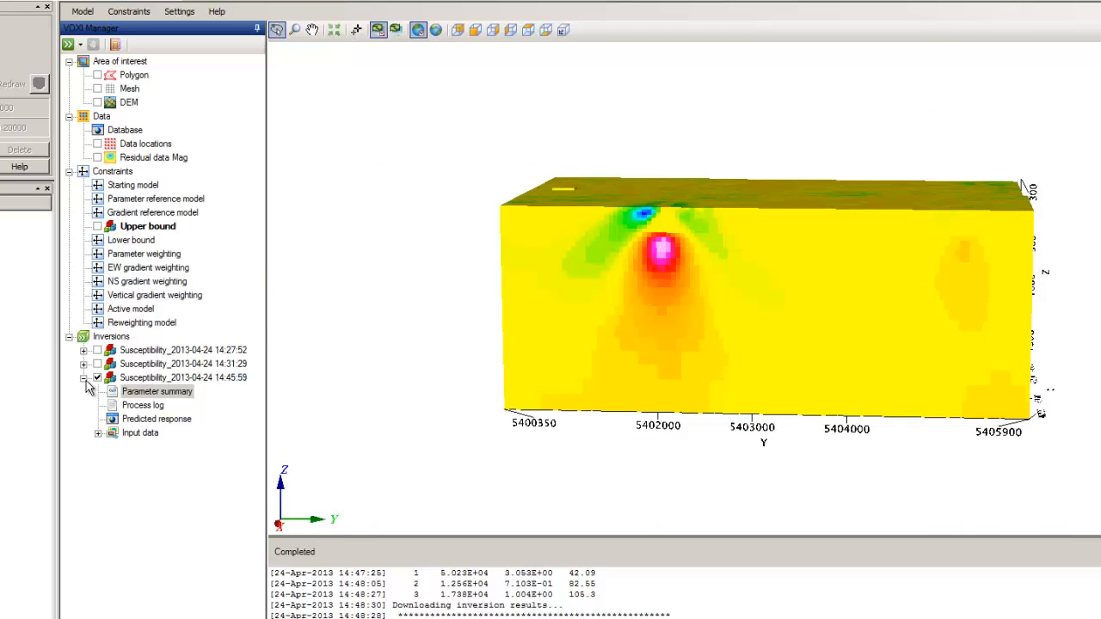
pyautogui.click(110, 254)
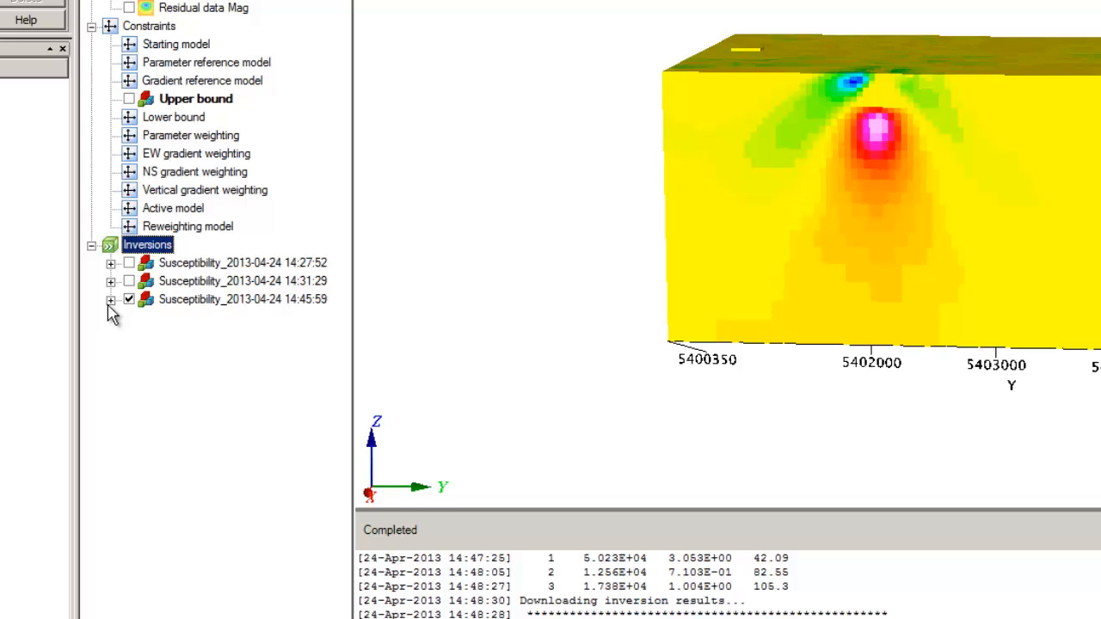
pyautogui.click(112, 299)
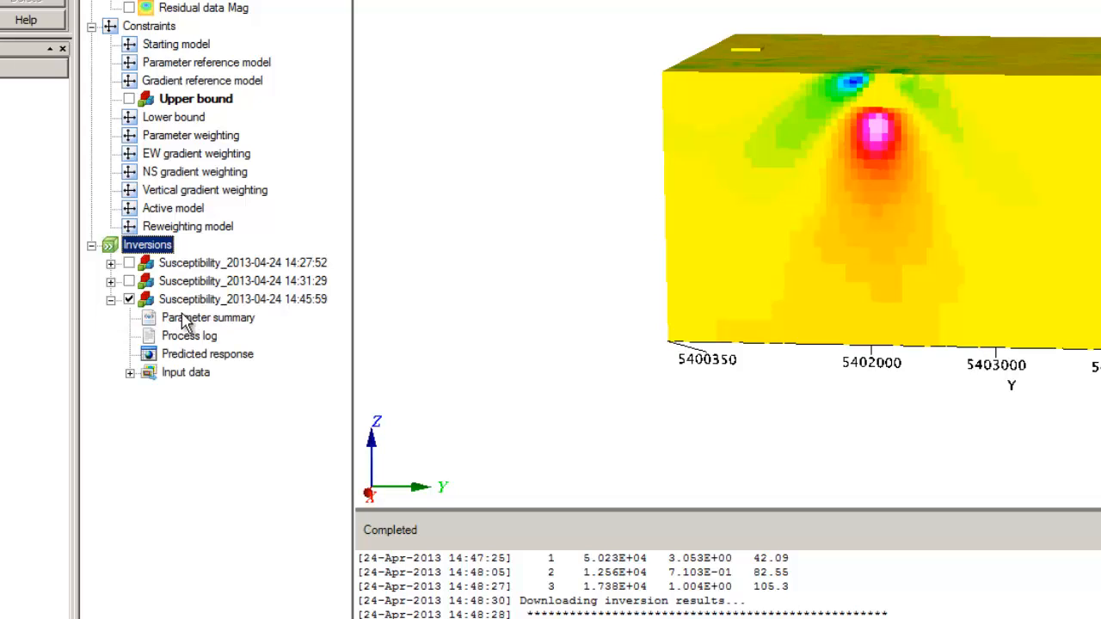
pyautogui.rightClick(207, 317)
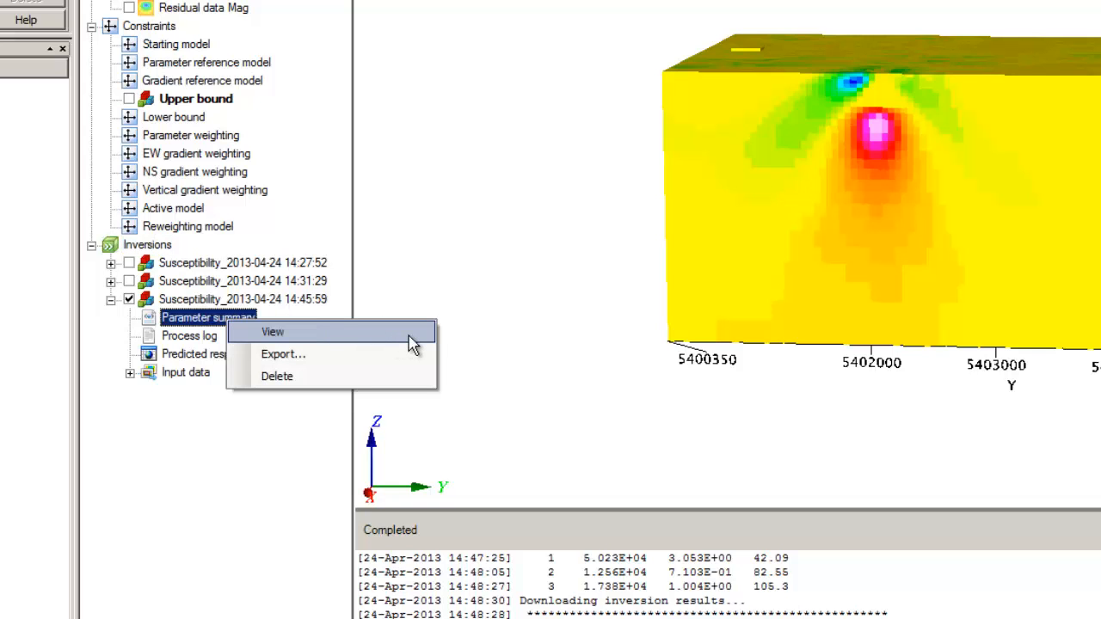
pyautogui.click(272, 332)
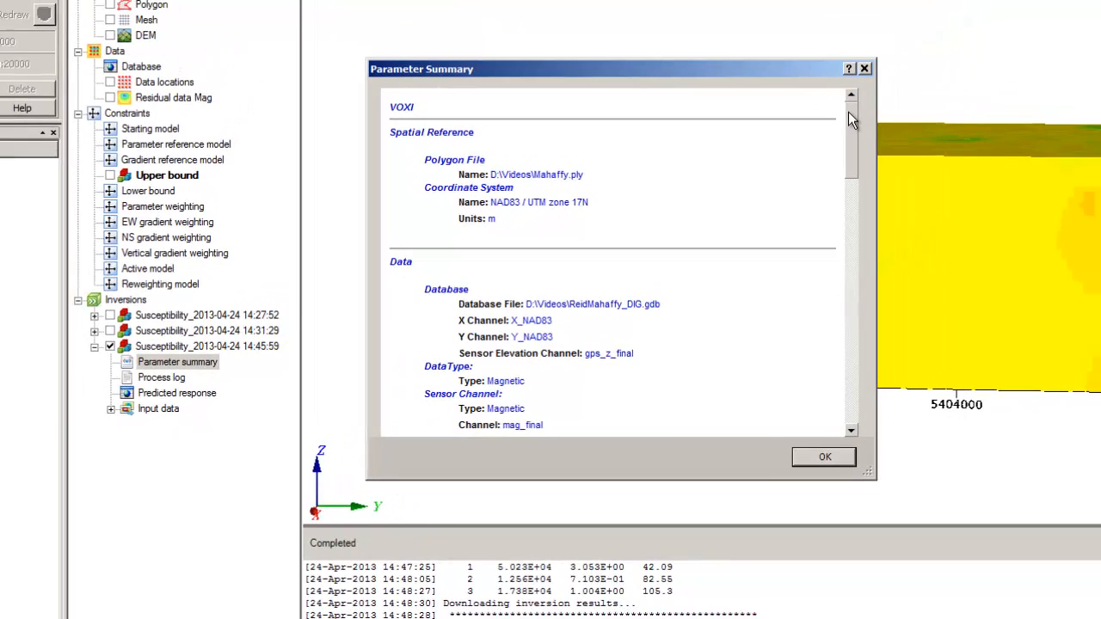
pyautogui.scroll(-3)
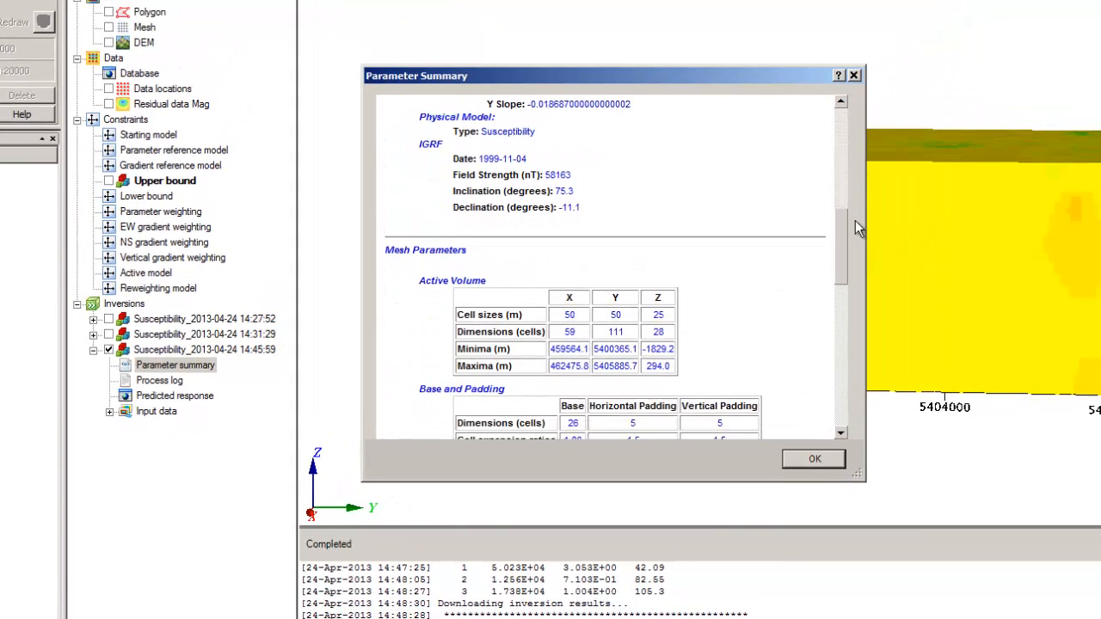
pyautogui.scroll(-3)
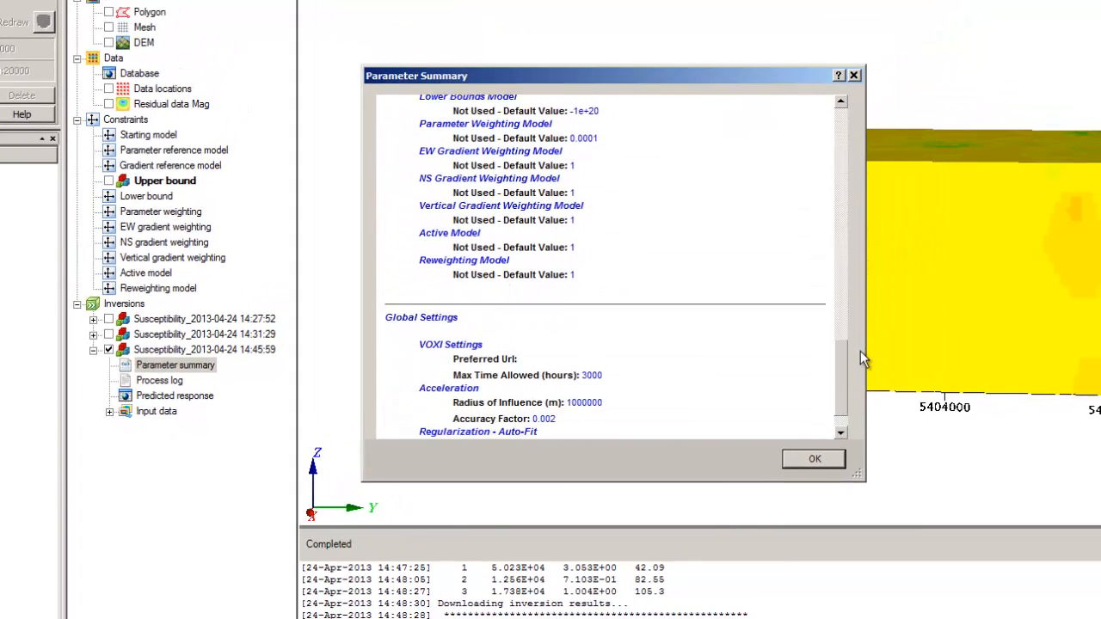
pyautogui.scroll(-3)
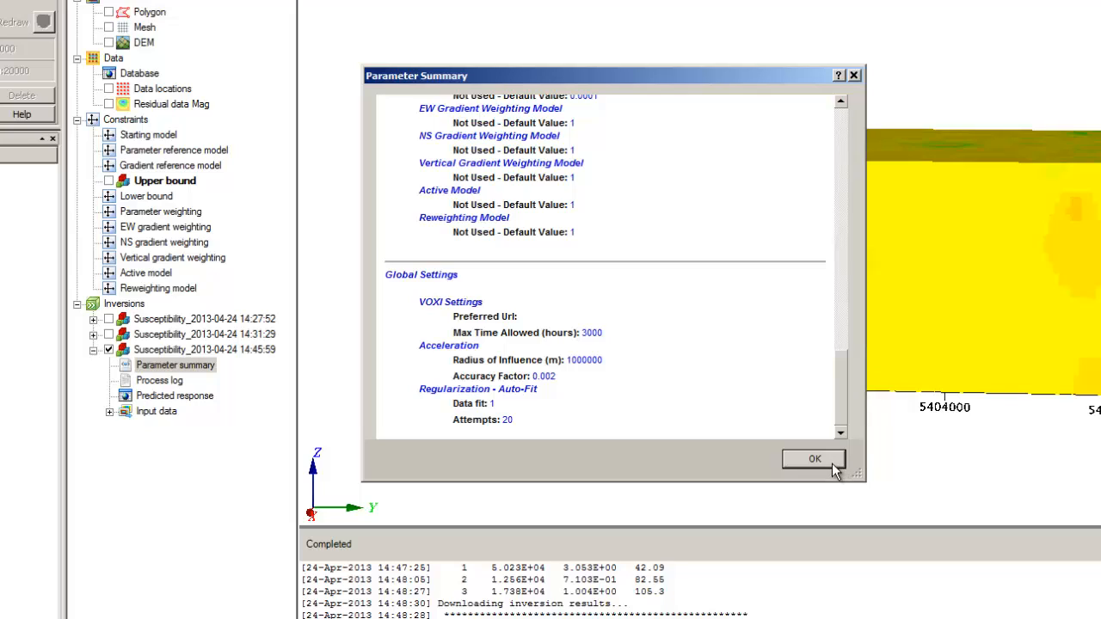
pyautogui.click(814, 458)
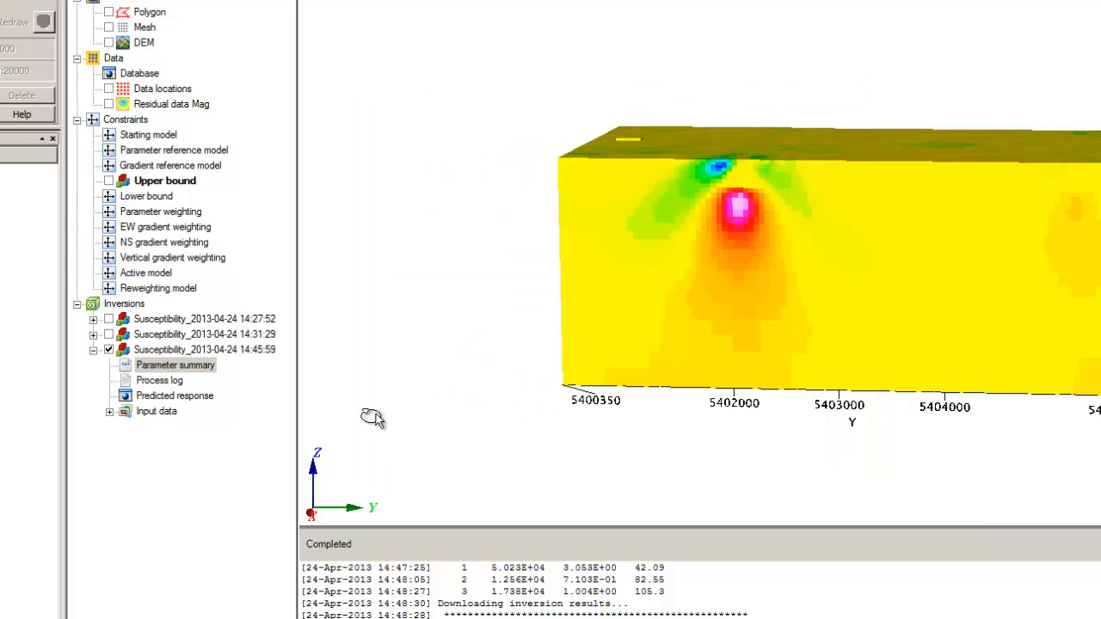
# Step: Export Parameter summary to an HTML file and open the report in Firefox
pyautogui.rightClick(176, 364)
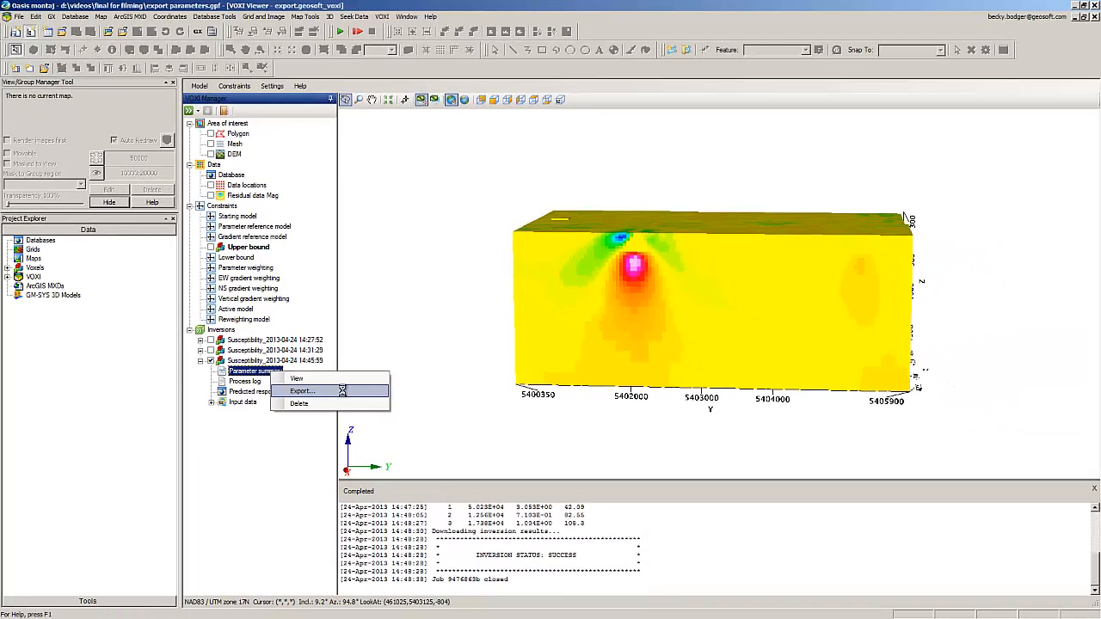
pyautogui.click(302, 390)
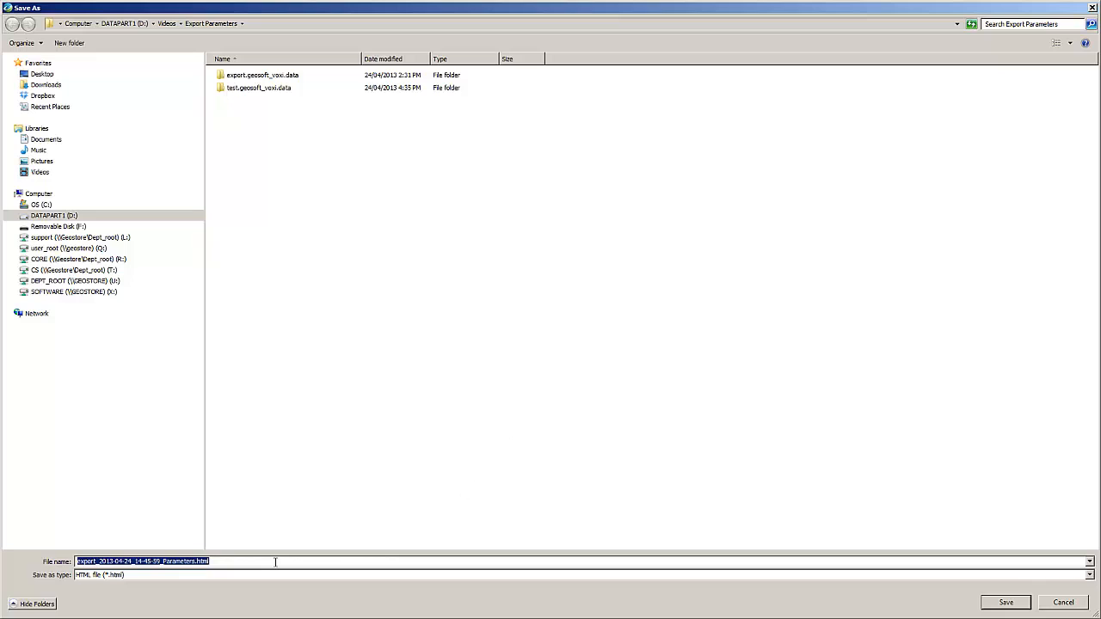
pyautogui.click(411, 562)
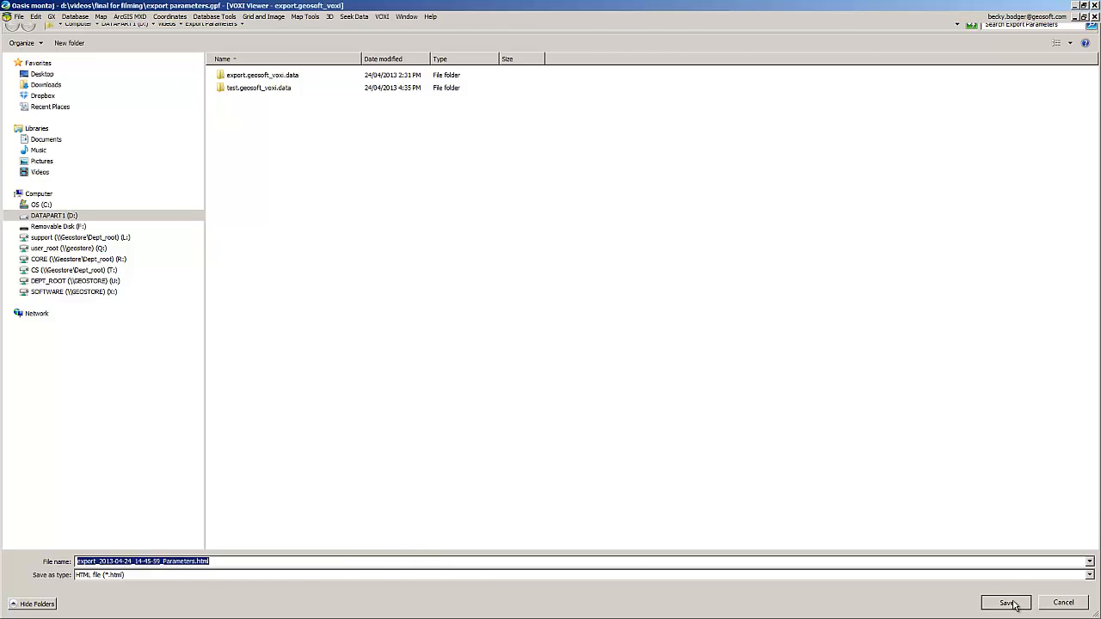
pyautogui.click(1005, 602)
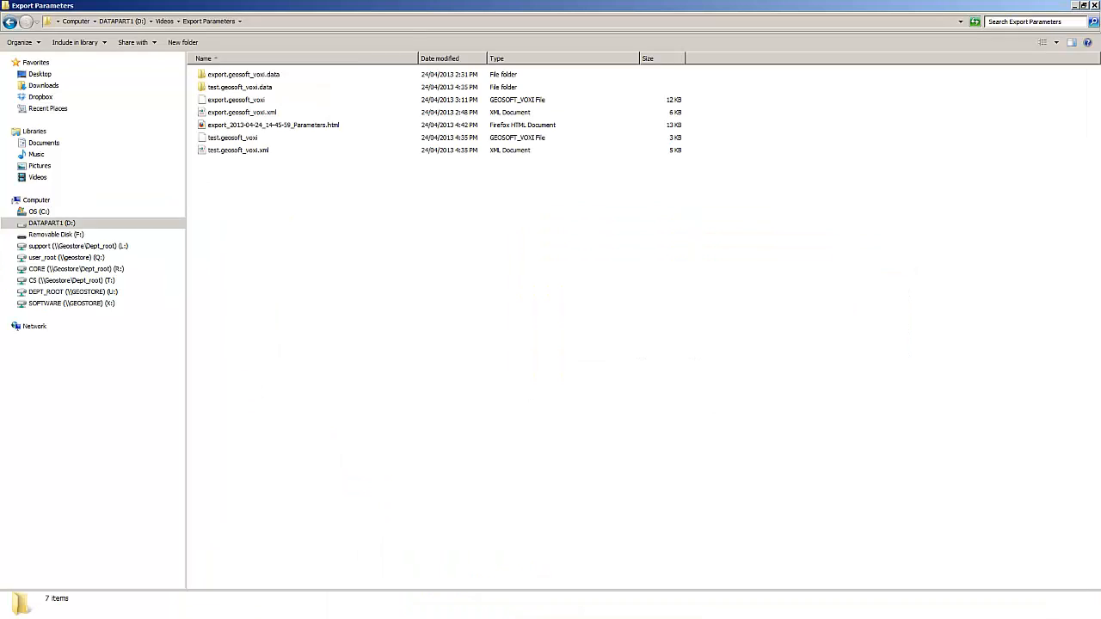
pyautogui.click(273, 125)
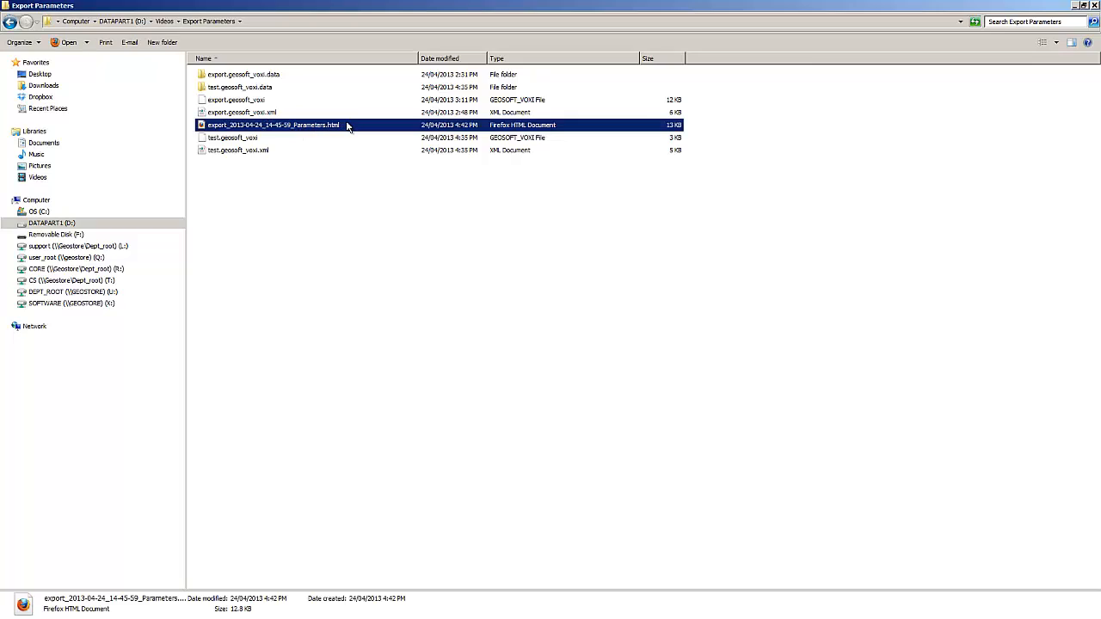
pyautogui.doubleClick(274, 125)
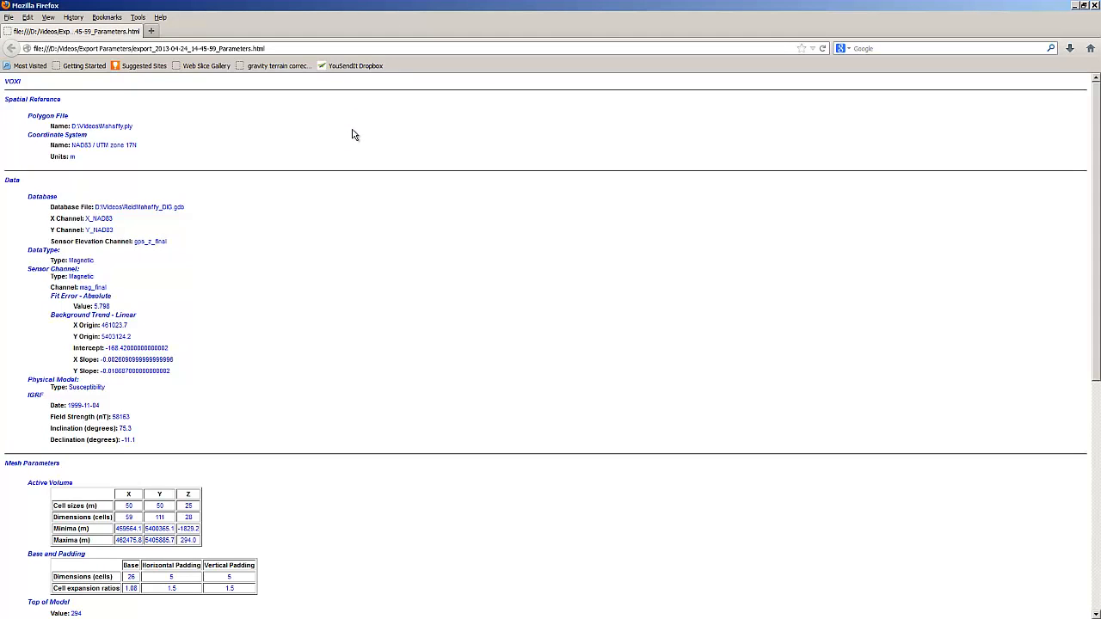
pyautogui.moveTo(956, 143)
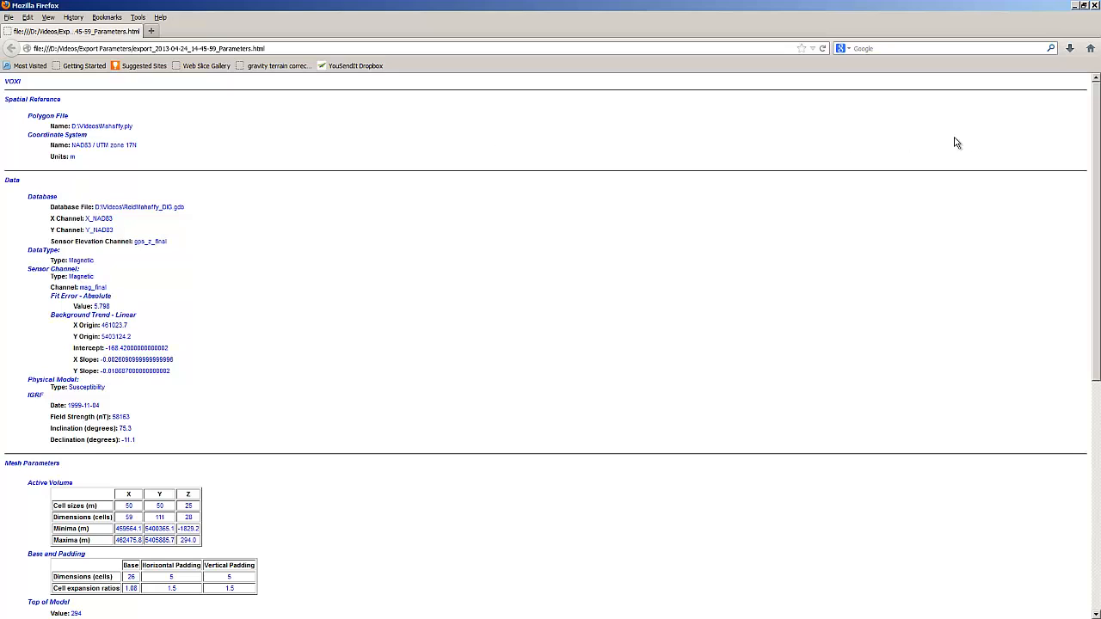
pyautogui.scroll(-3)
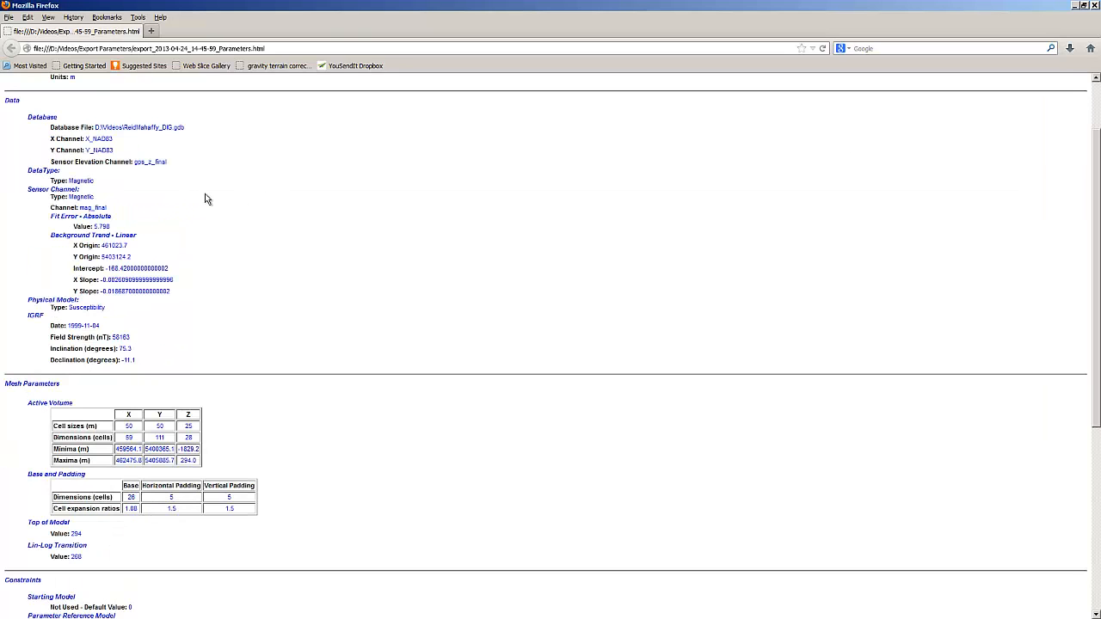
pyautogui.moveTo(51, 235); pyautogui.dragTo(130, 257)
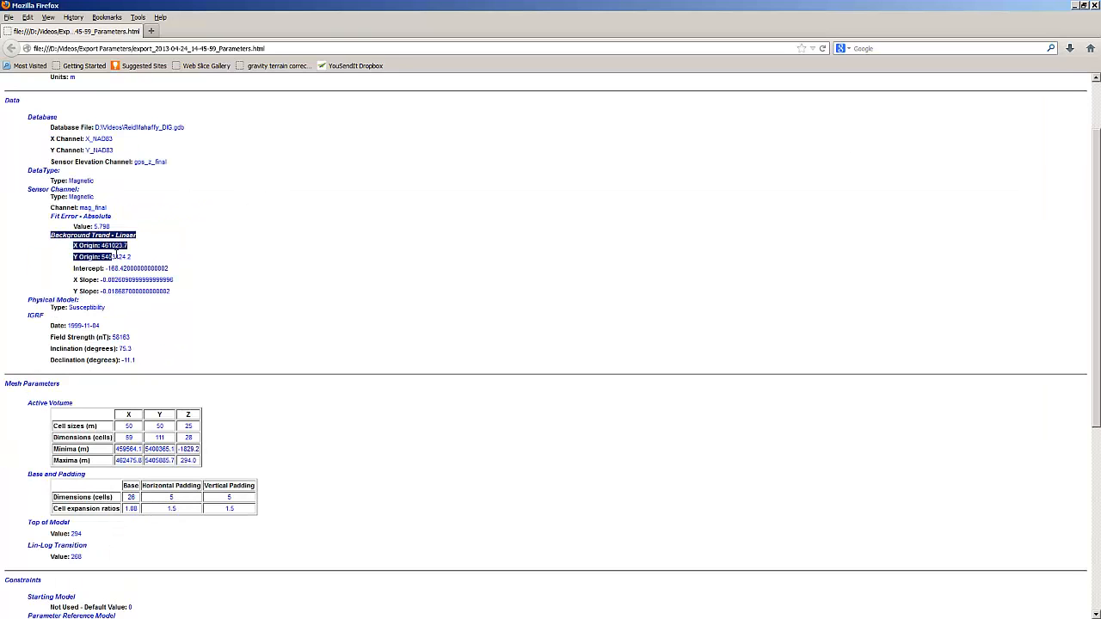
pyautogui.moveTo(111, 256); pyautogui.dragTo(177, 292)
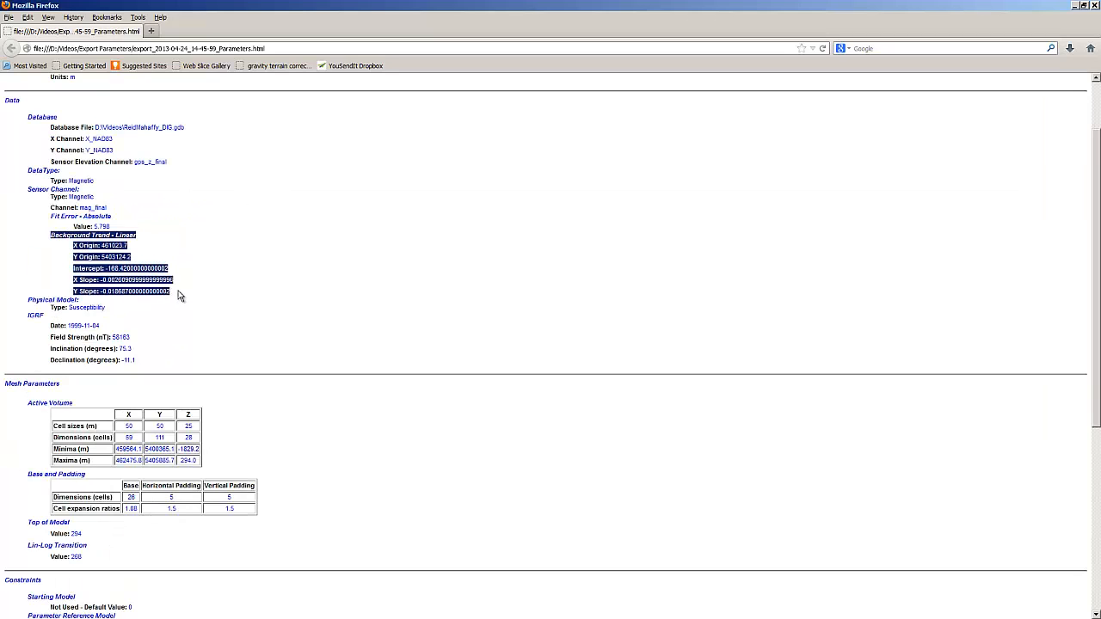
pyautogui.click(437, 345)
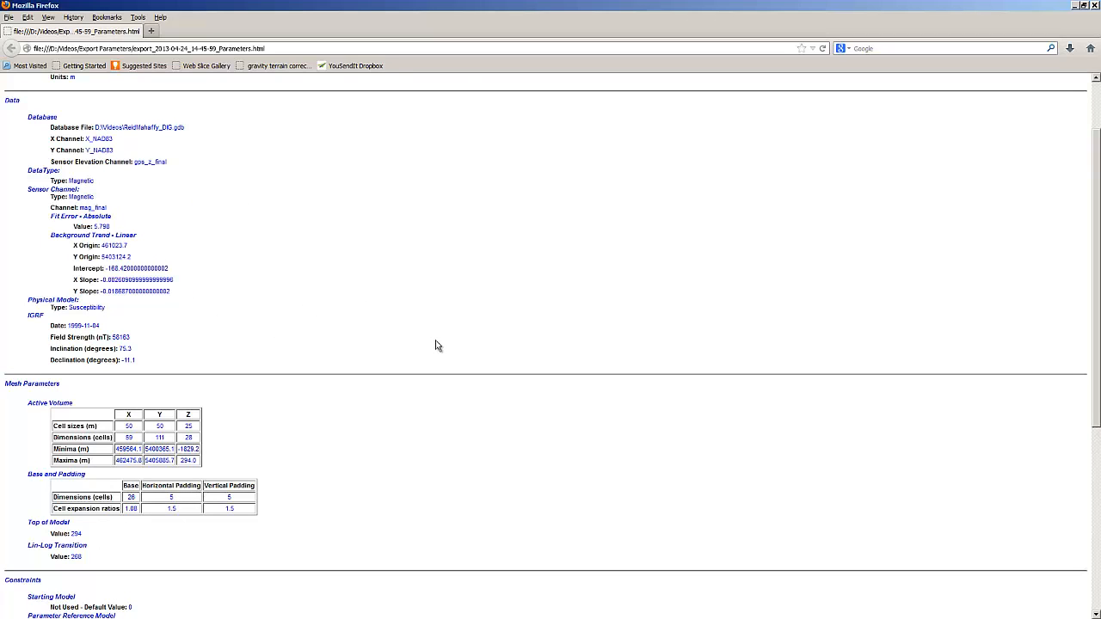
pyautogui.scroll(-3)
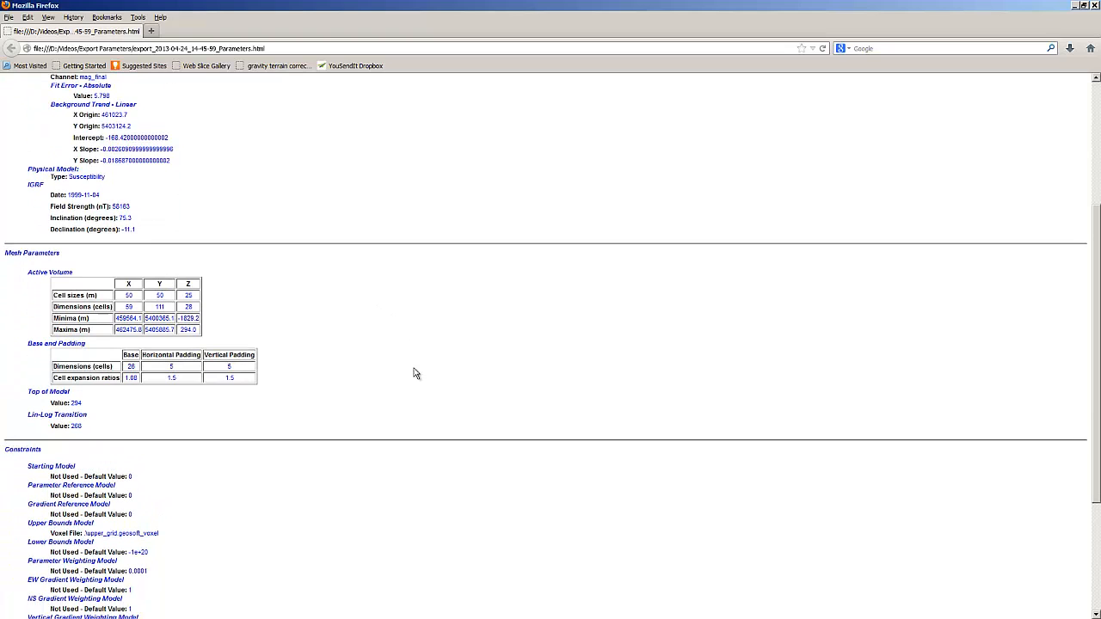
pyautogui.scroll(-3)
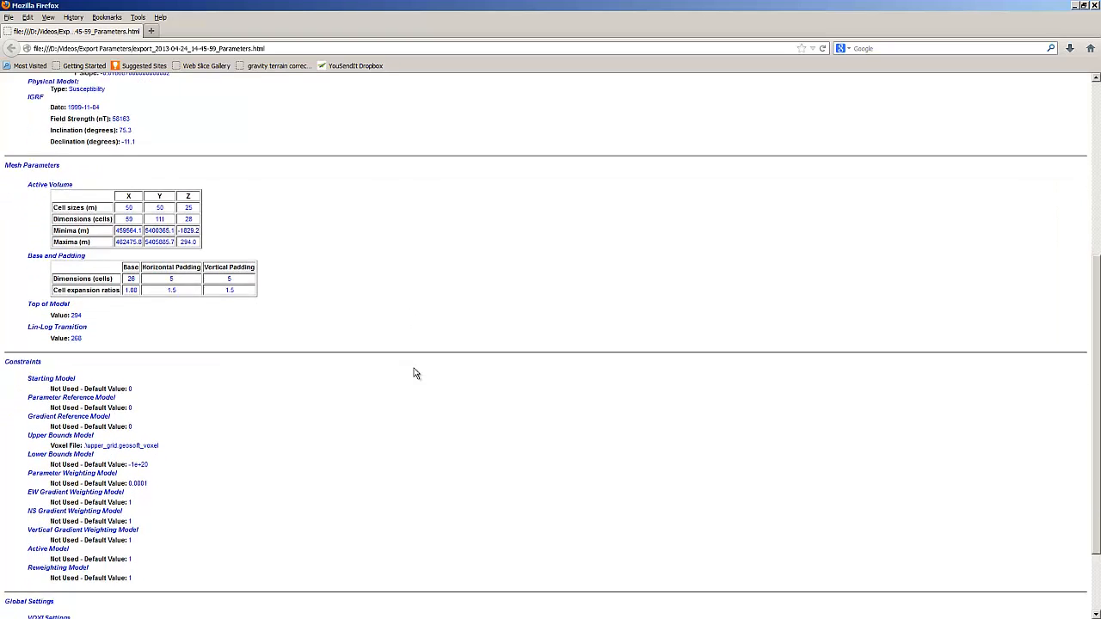
pyautogui.scroll(-3)
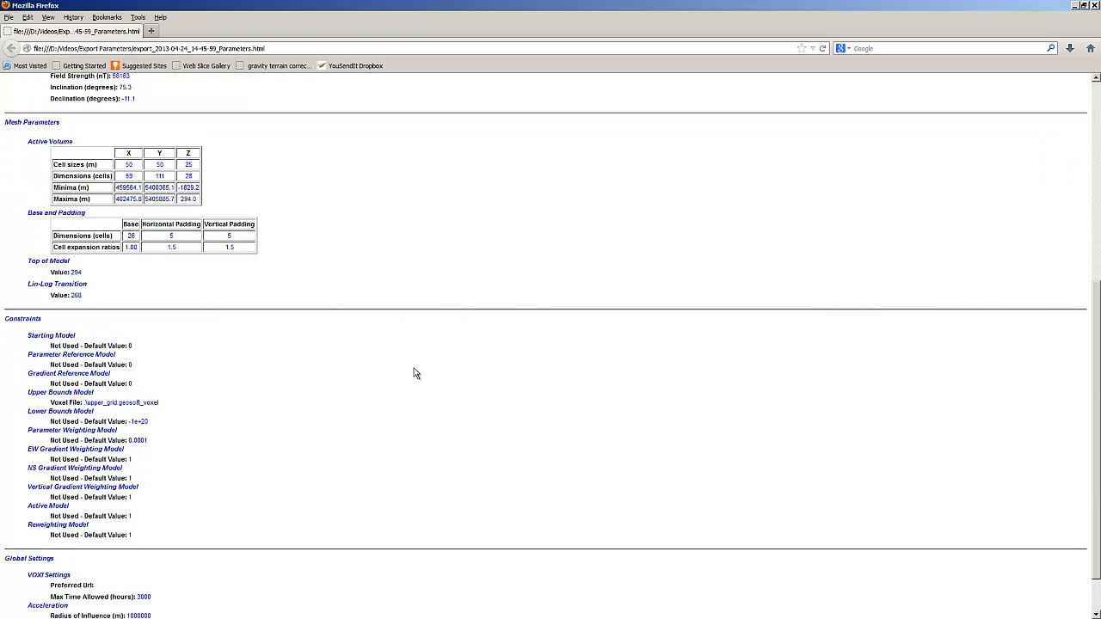
pyautogui.scroll(-3)
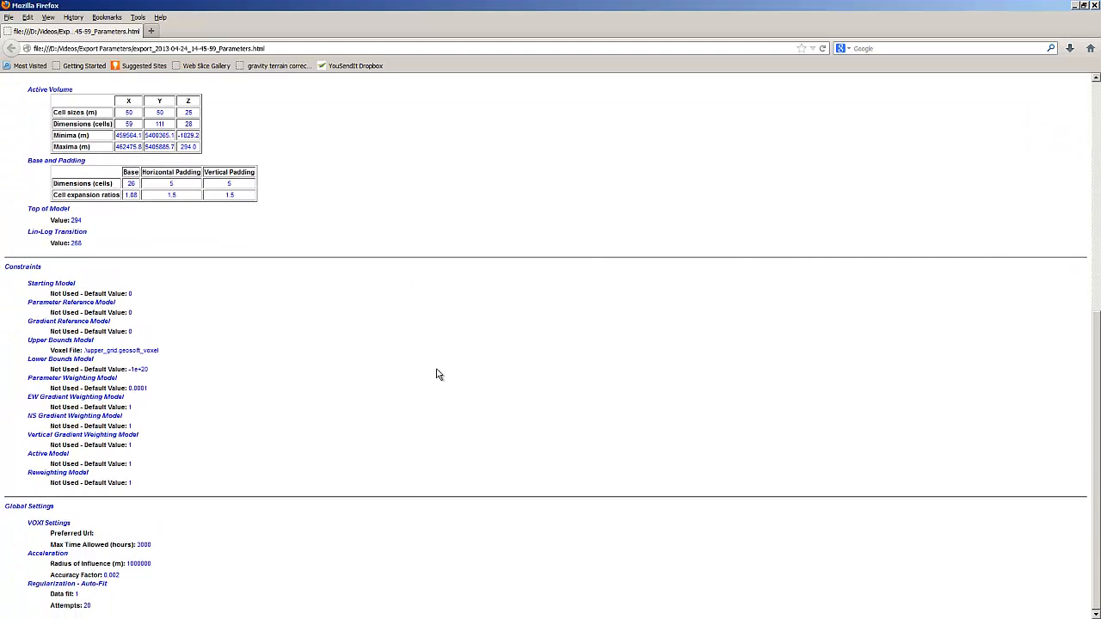
pyautogui.moveTo(169, 356)
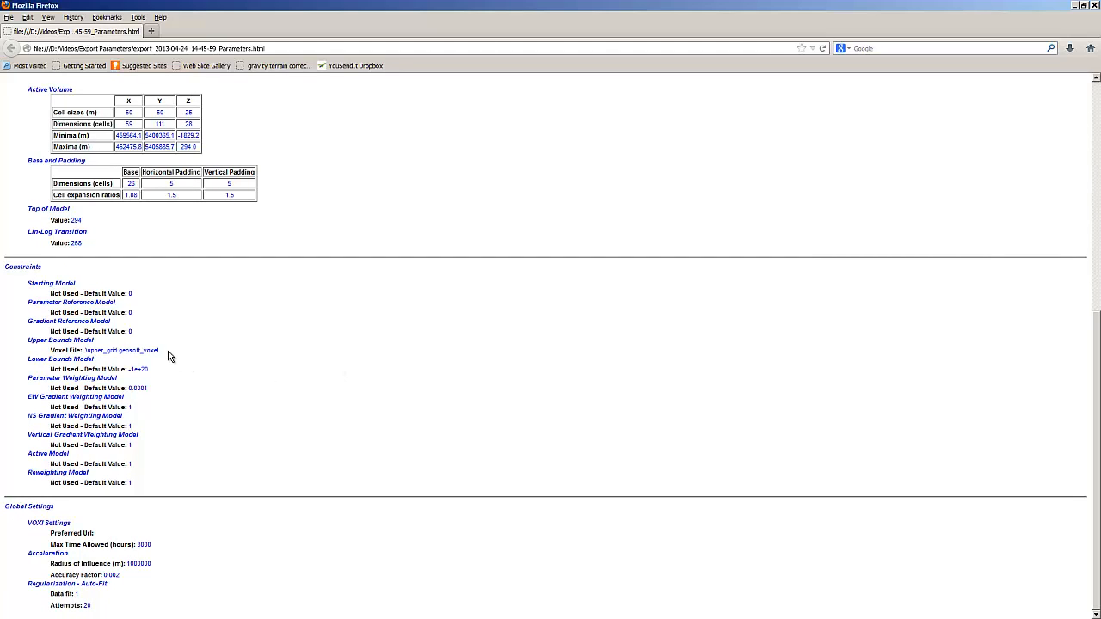
pyautogui.doubleClick(39, 359)
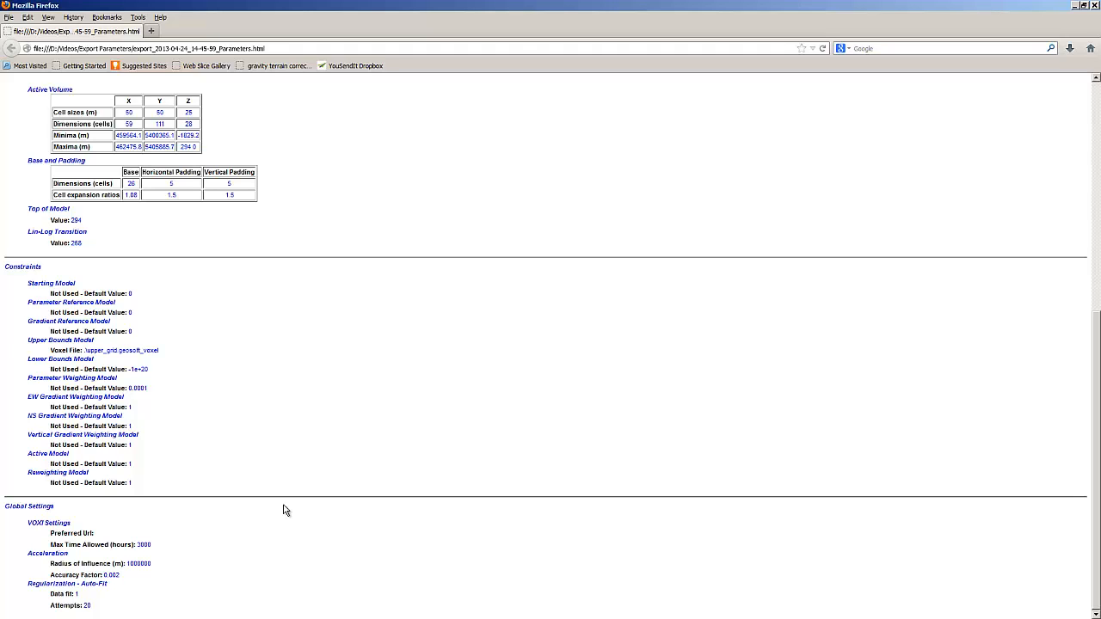
pyautogui.moveTo(309, 510)
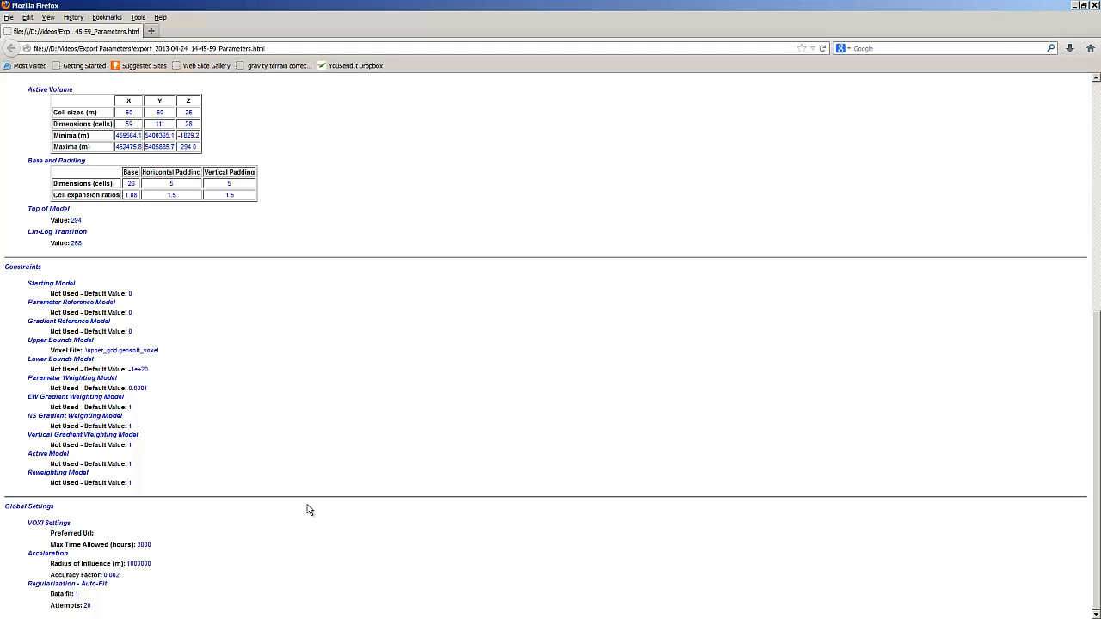